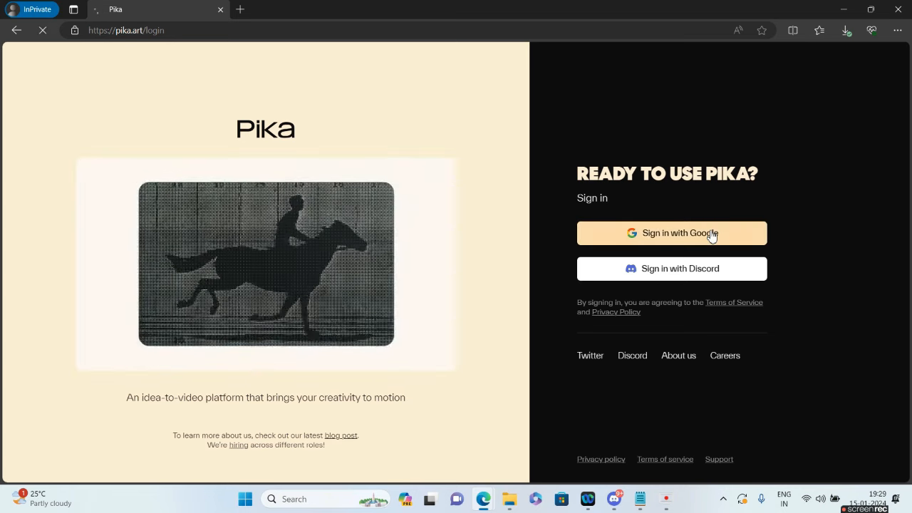
# - Sign in to Pika with a Google account by submitting its password
pyautogui.click(671, 233)
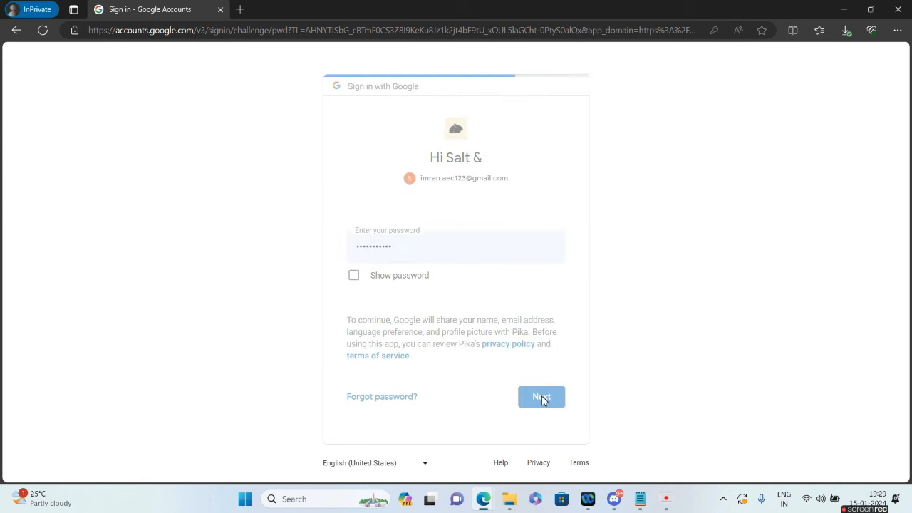
pyautogui.click(541, 396)
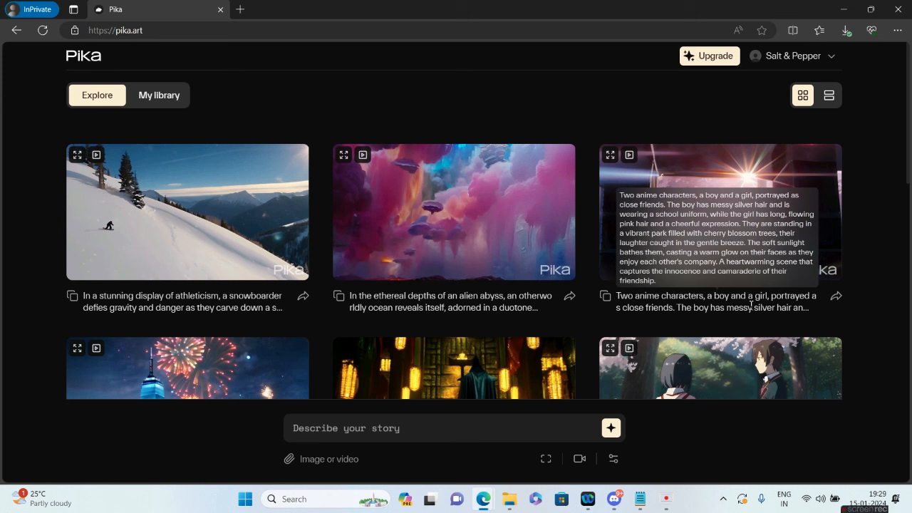
pyautogui.moveTo(503, 279)
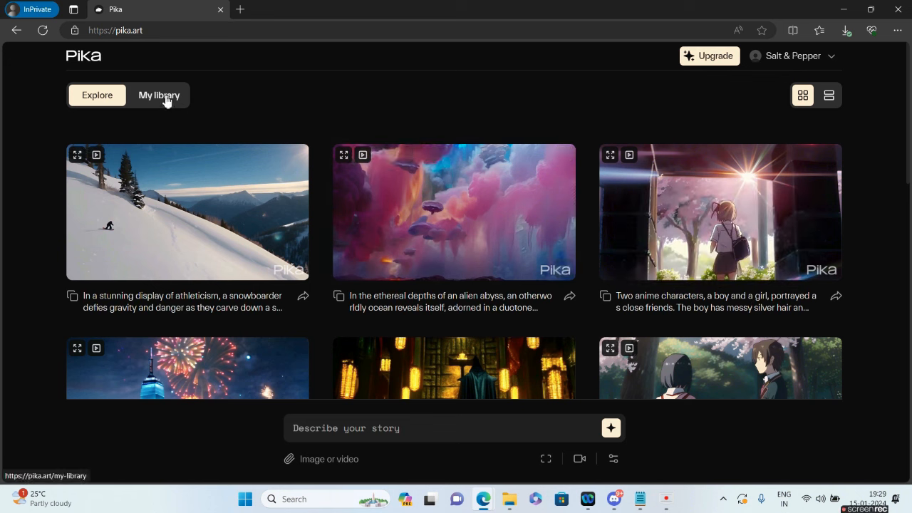
# - Open My library and enter the prompt 'Beautiful Cyberpunk Female Mad scientist, Hyperdetailed, Goggles'
pyautogui.click(159, 95)
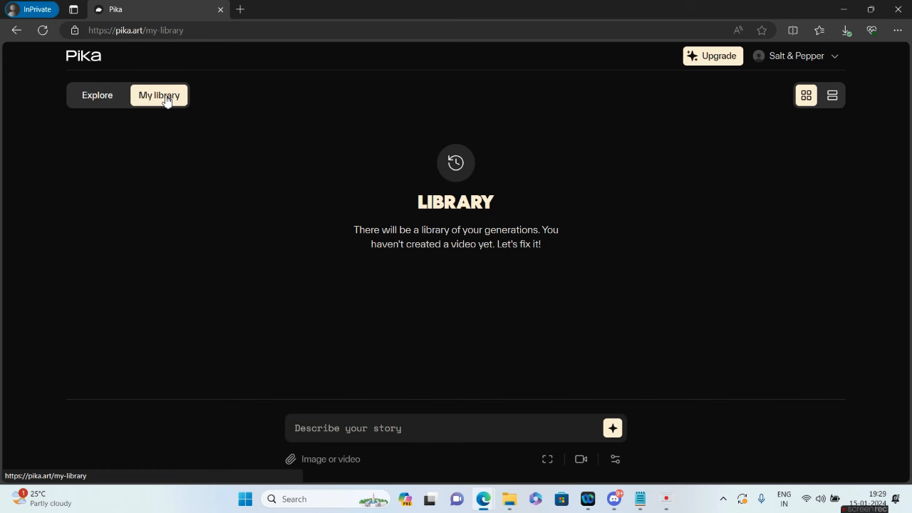
pyautogui.write('Beautiful Cyberpunk Female Mad scientist, Hyperdetailed, Goggles')
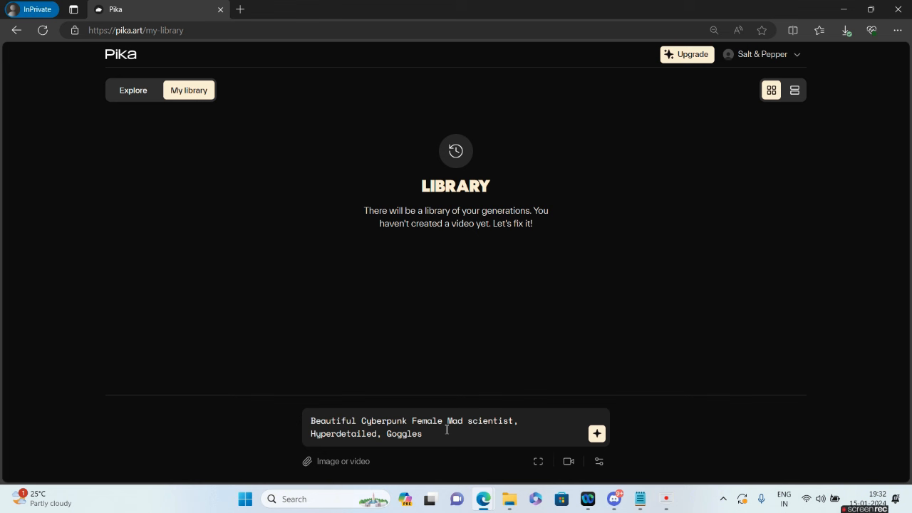
# - Generate the goggled cyberpunk mad scientist video and view it enlarged
pyautogui.click(596, 433)
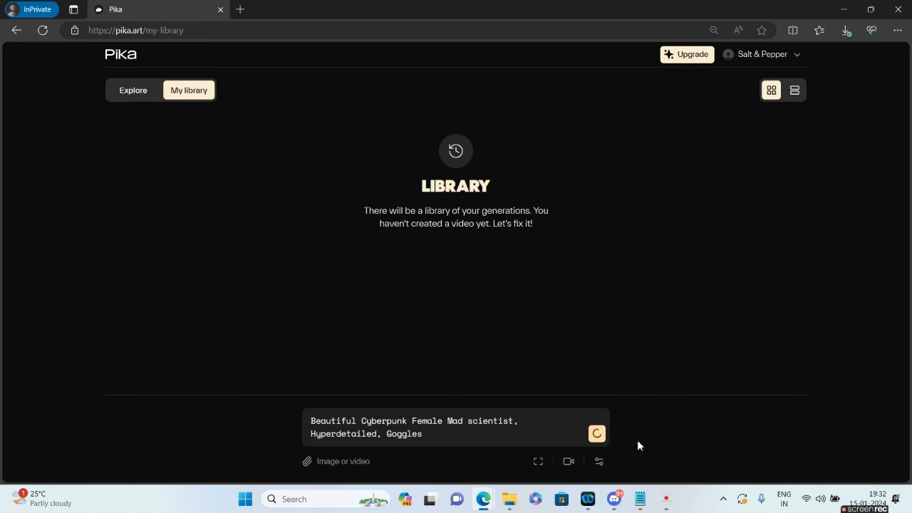
pyautogui.click(761, 54)
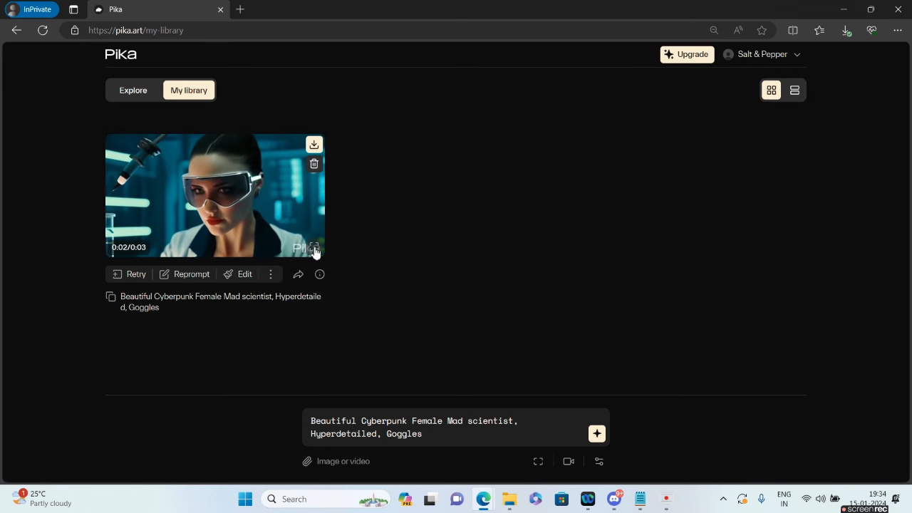
pyautogui.click(213, 196)
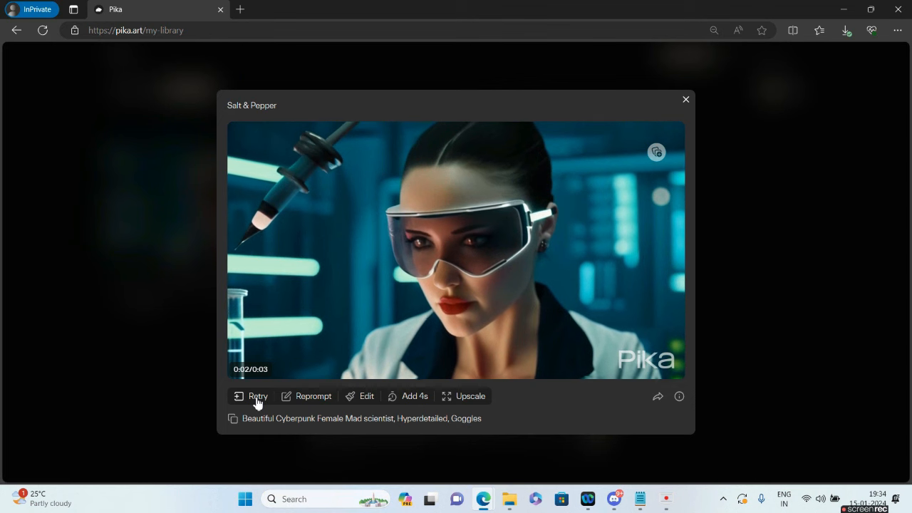
# - Retry the goggles prompt twice, viewing the purple-haired take in between
pyautogui.click(684, 99)
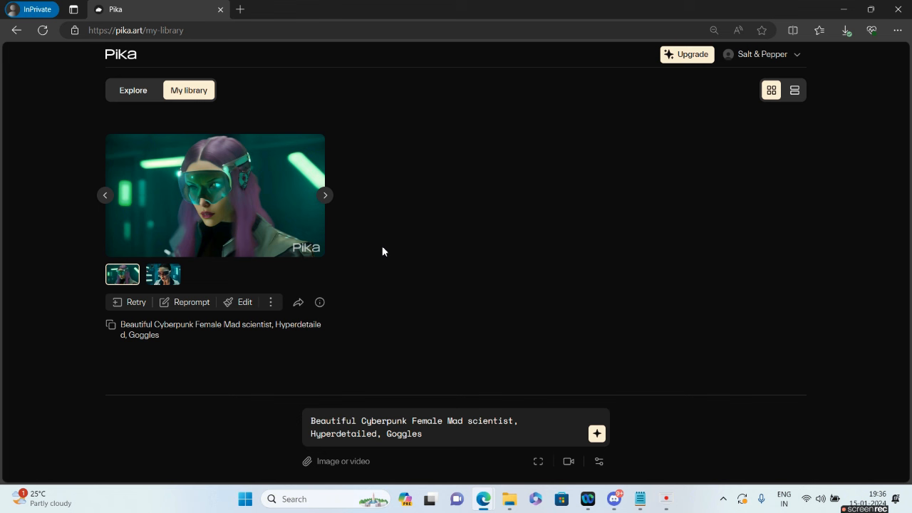
pyautogui.moveTo(240, 182)
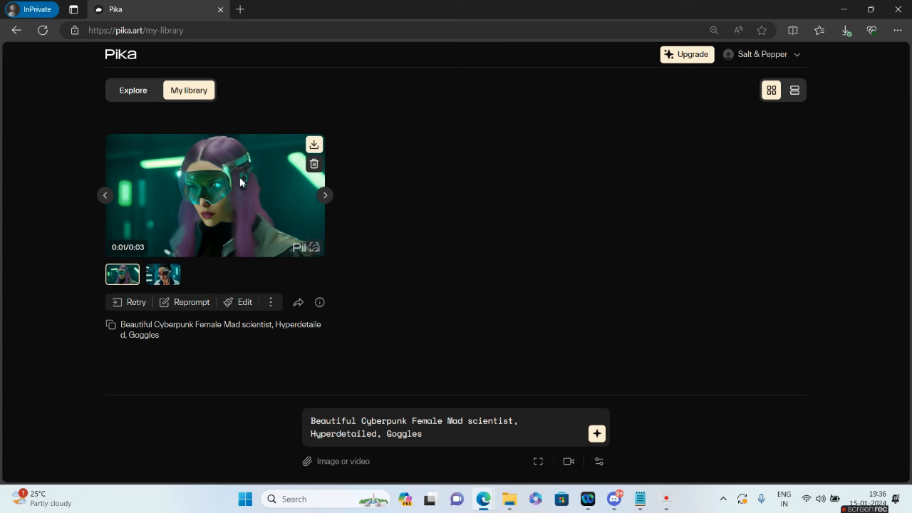
pyautogui.click(214, 195)
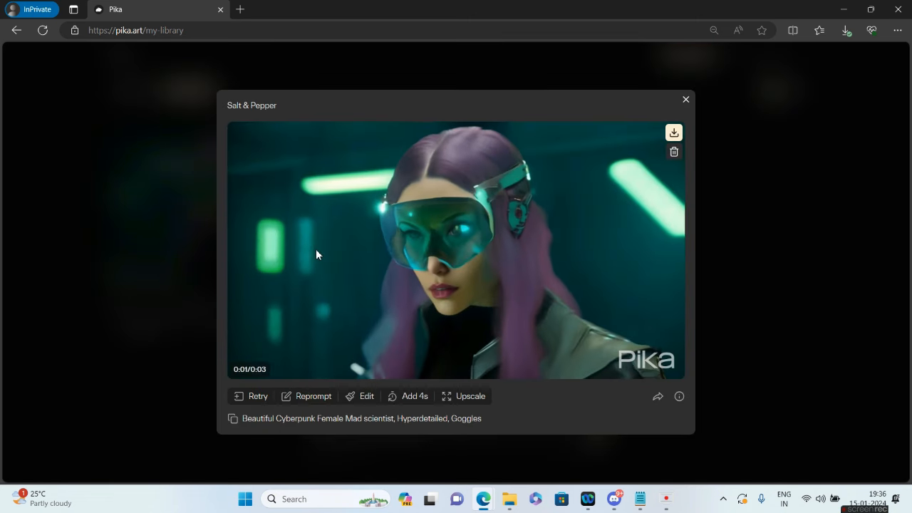
pyautogui.click(684, 99)
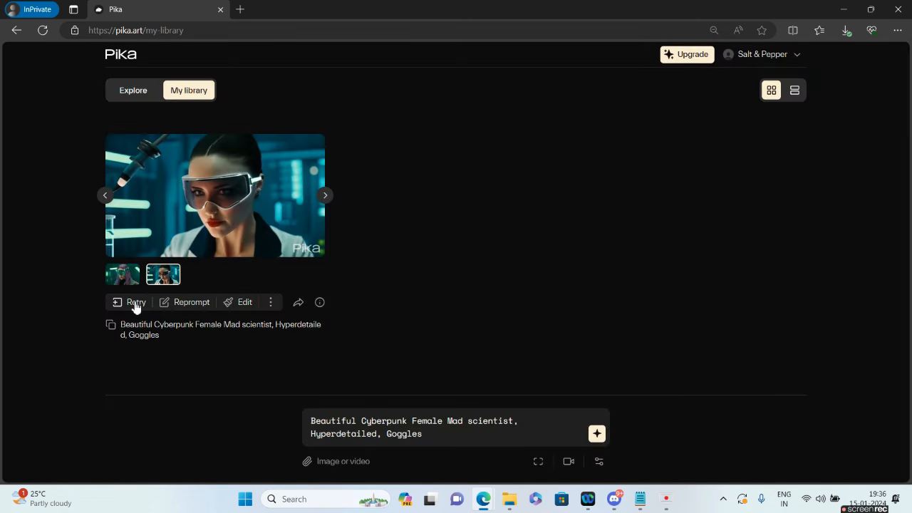
pyautogui.click(135, 302)
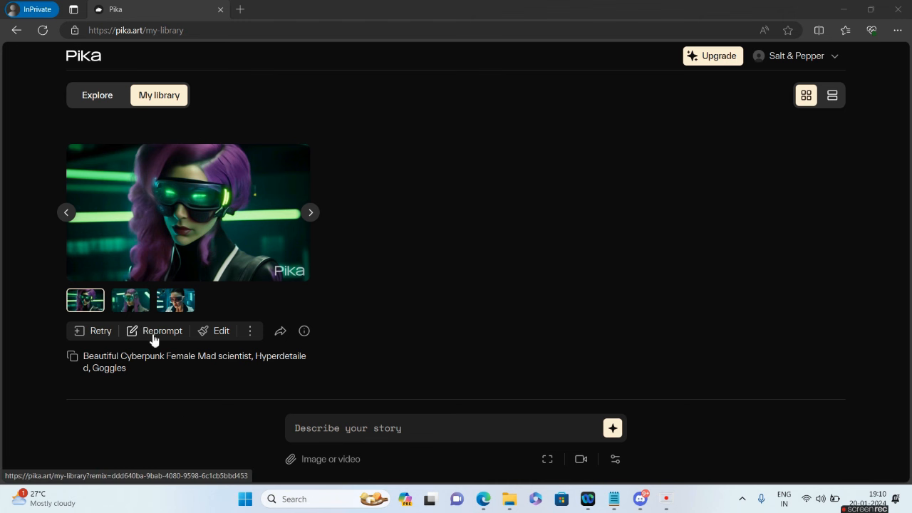
# - Reprompt with 'in the streets on New york City' replacing 'Mad scientist' and generate
pyautogui.click(163, 331)
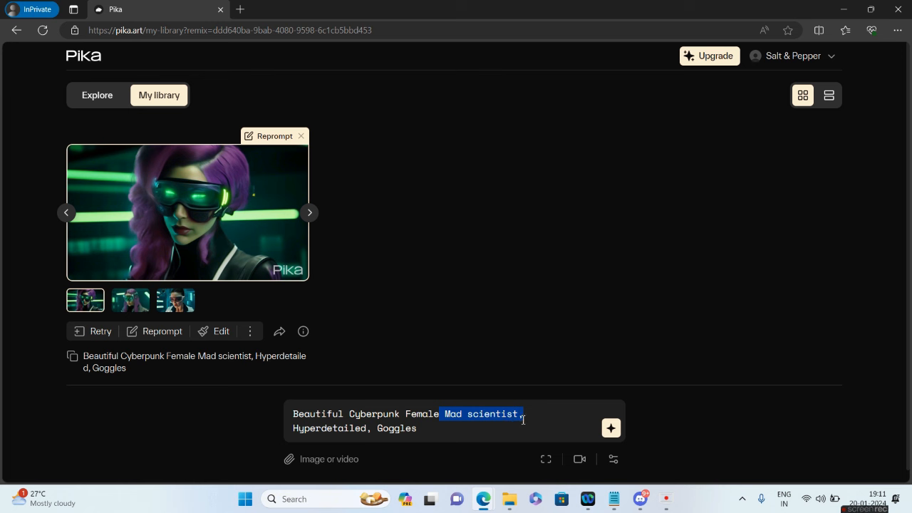
pyautogui.press('Delete')
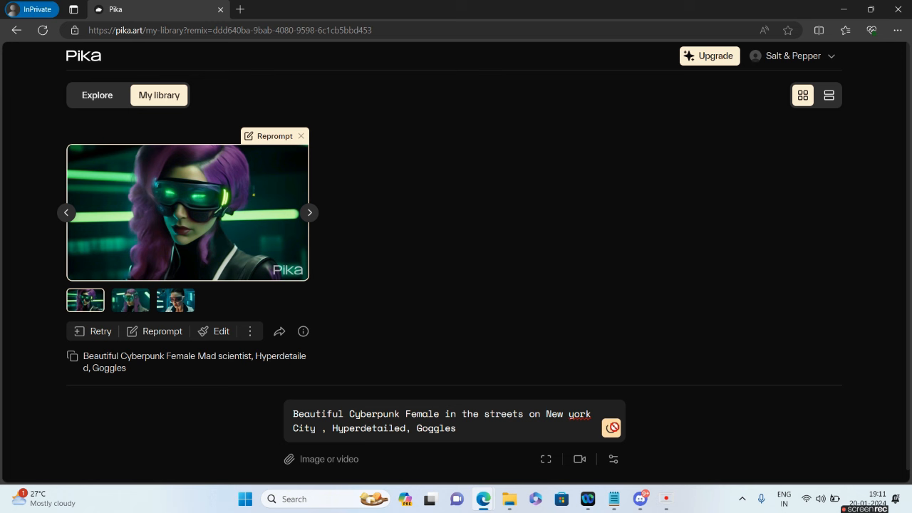
pyautogui.click(612, 427)
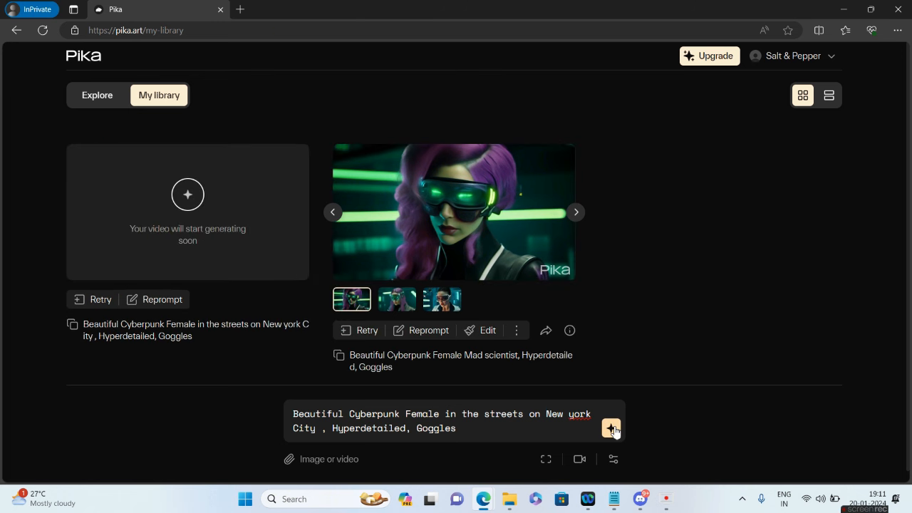
pyautogui.click(611, 428)
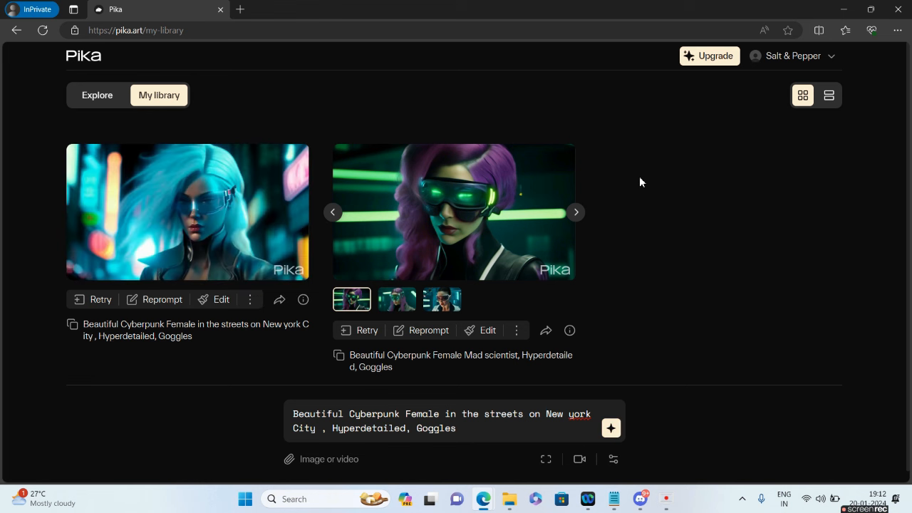
pyautogui.moveTo(435, 191)
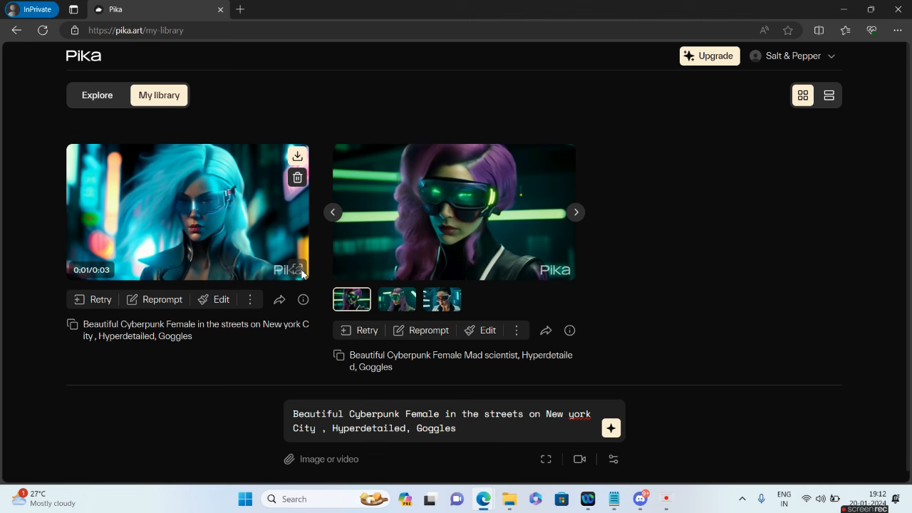
# - Mark a modify region over the New York woman's goggles and select 'Goggles' in the prompt
pyautogui.click(187, 212)
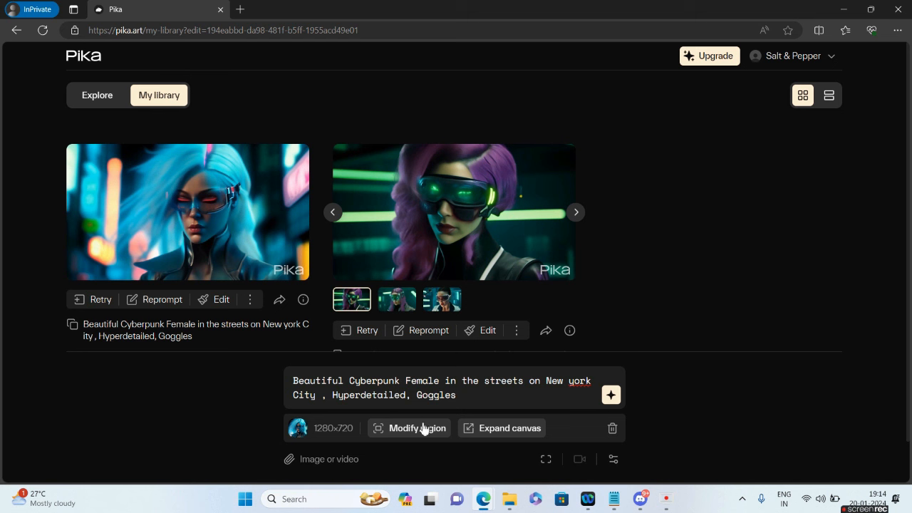
pyautogui.moveTo(509, 427)
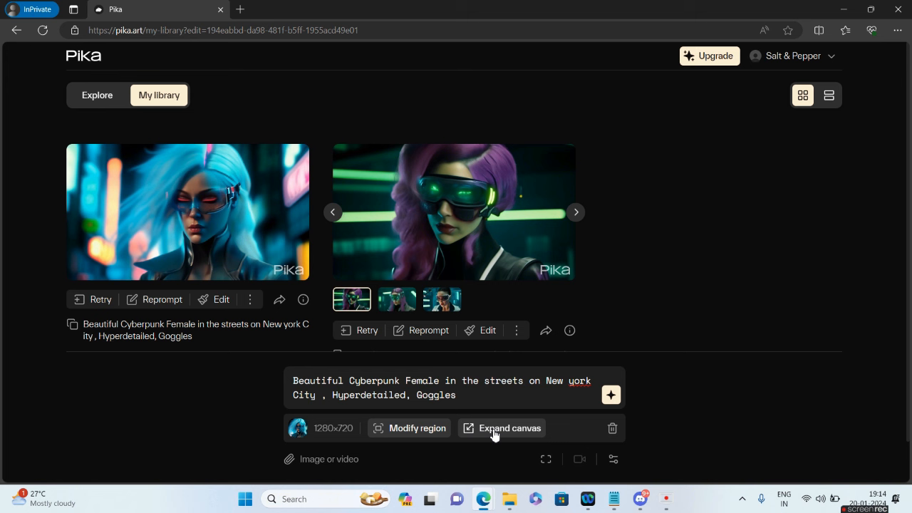
pyautogui.moveTo(427, 428)
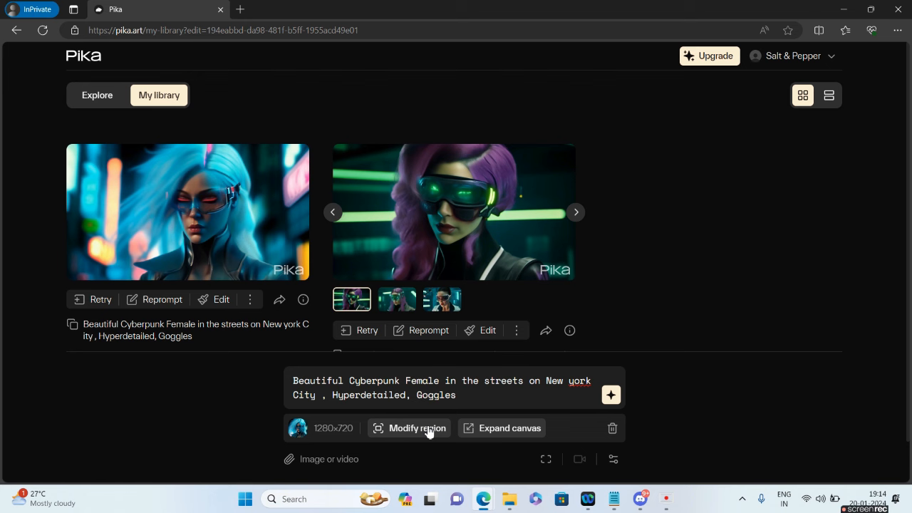
pyautogui.click(417, 427)
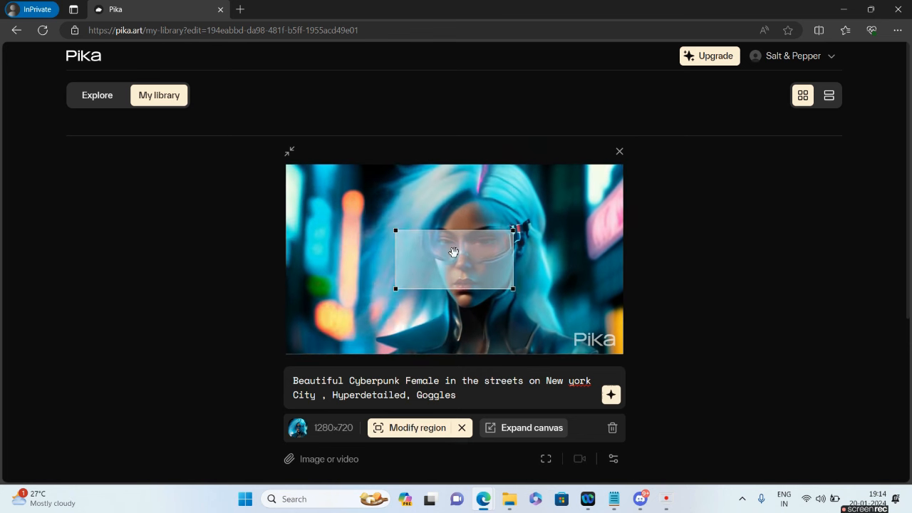
pyautogui.moveTo(453, 258); pyautogui.dragTo(378, 281)
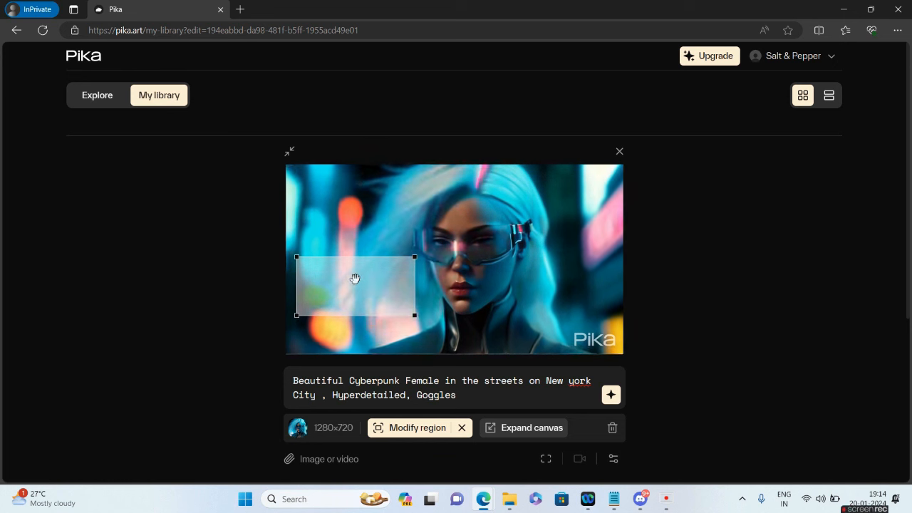
pyautogui.moveTo(355, 285); pyautogui.dragTo(346, 324)
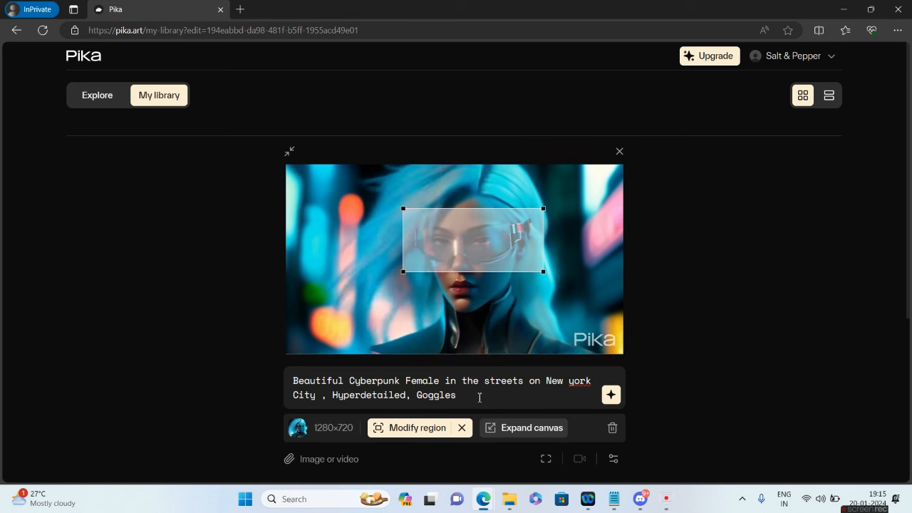
pyautogui.doubleClick(435, 395)
pyautogui.write(' without')
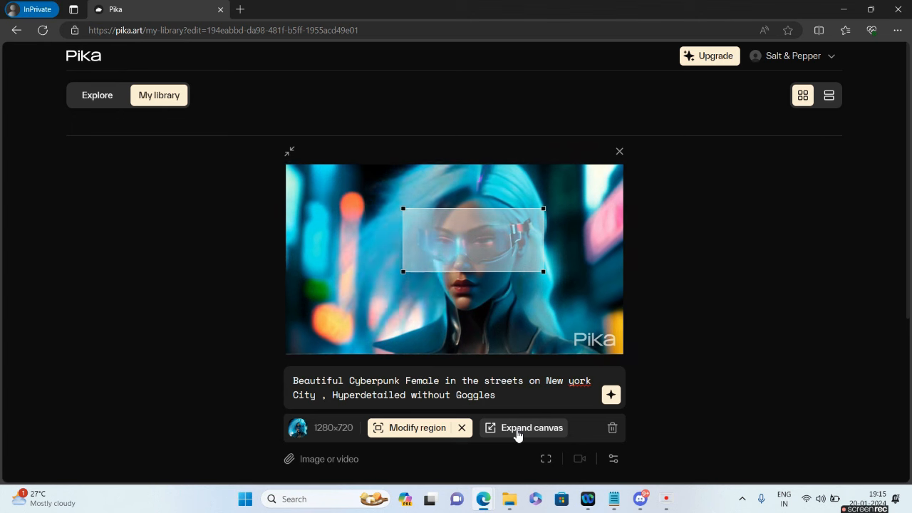
# - Open Expand canvas and preview the tall portrait and 4:3 aspect presets
pyautogui.click(531, 427)
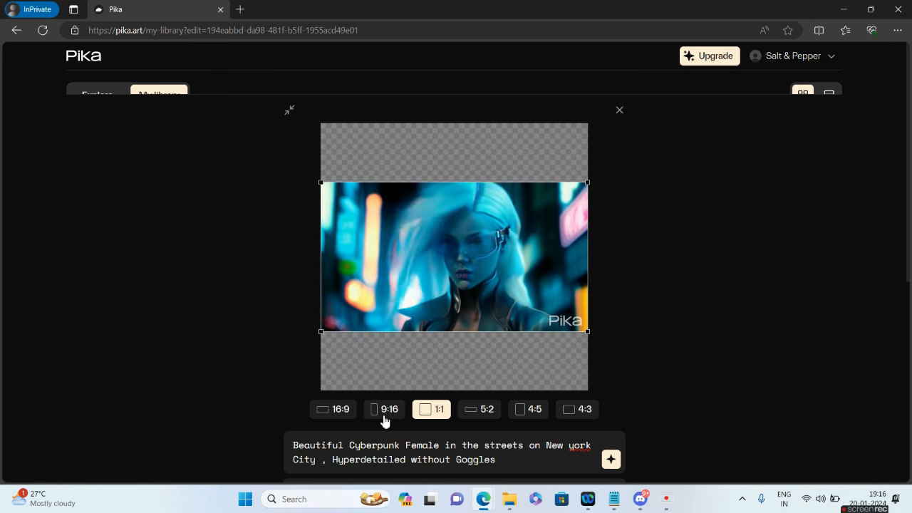
pyautogui.click(332, 408)
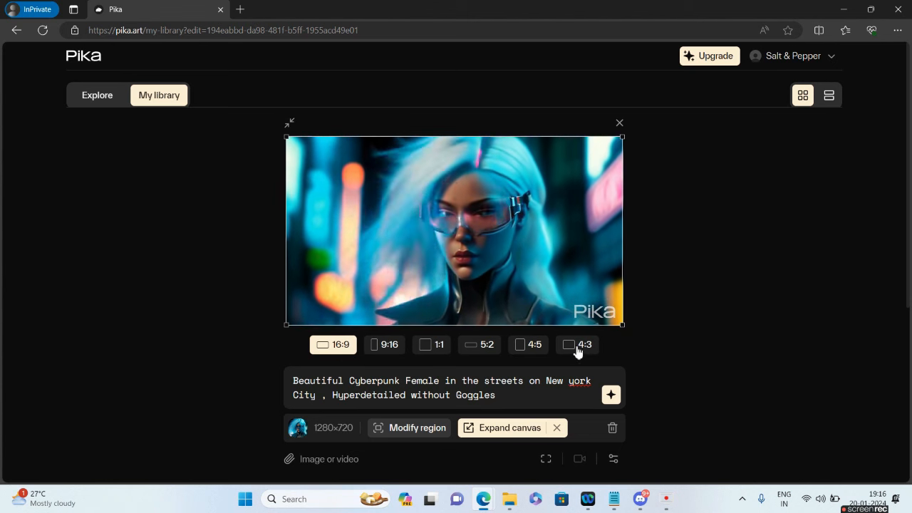
pyautogui.click(417, 427)
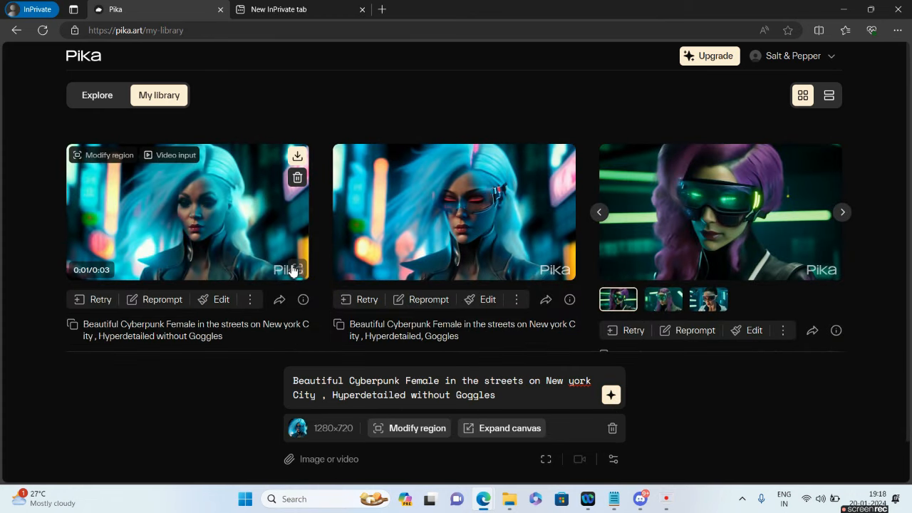
pyautogui.click(188, 211)
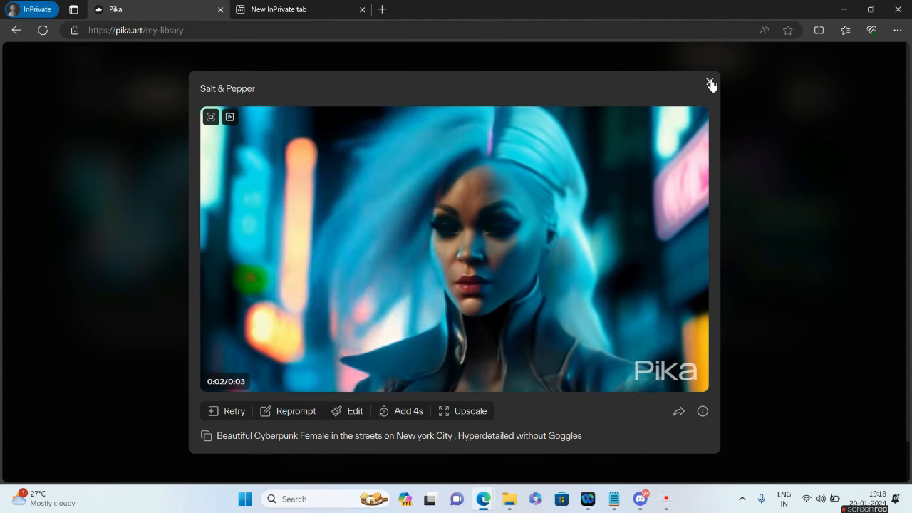
pyautogui.click(710, 83)
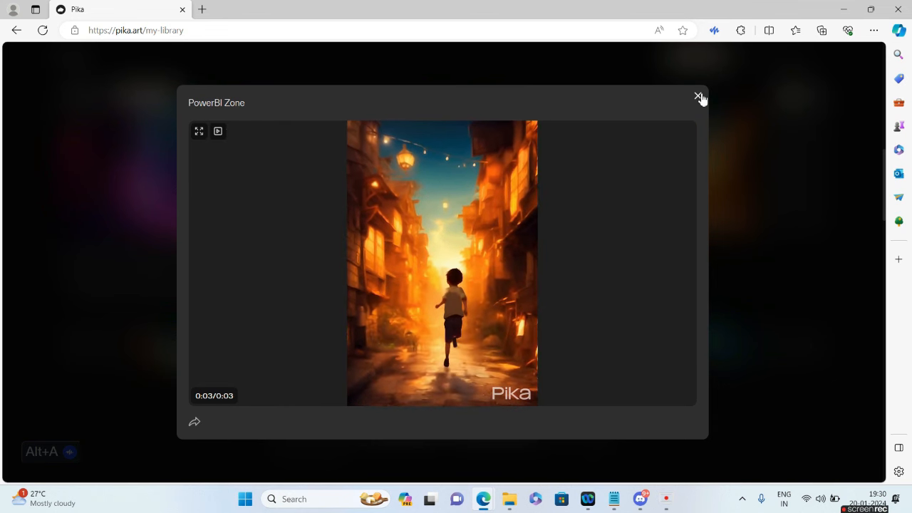
# - Close the running boy viewer and open the seven-second 'Added 4s' clip
pyautogui.click(698, 97)
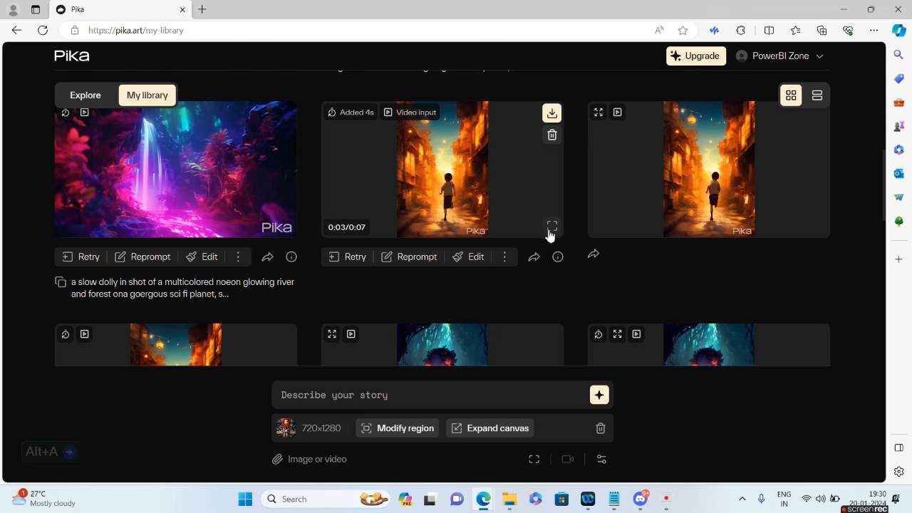
pyautogui.click(552, 226)
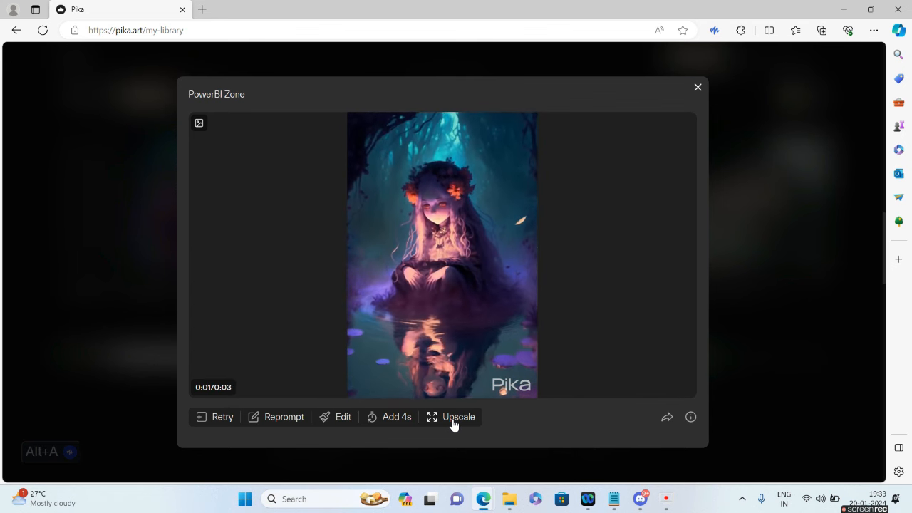
# - Upscale the flower-crowned girl clip and close the viewer
pyautogui.click(458, 416)
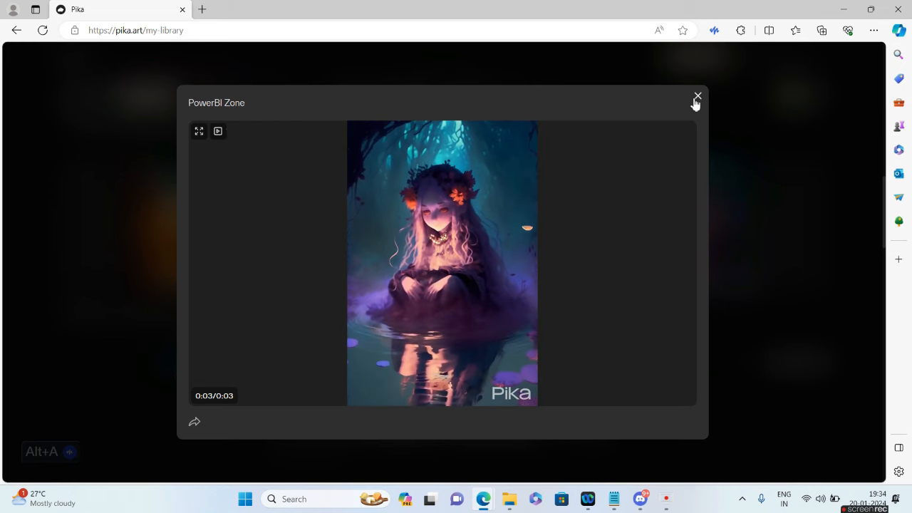
pyautogui.click(697, 96)
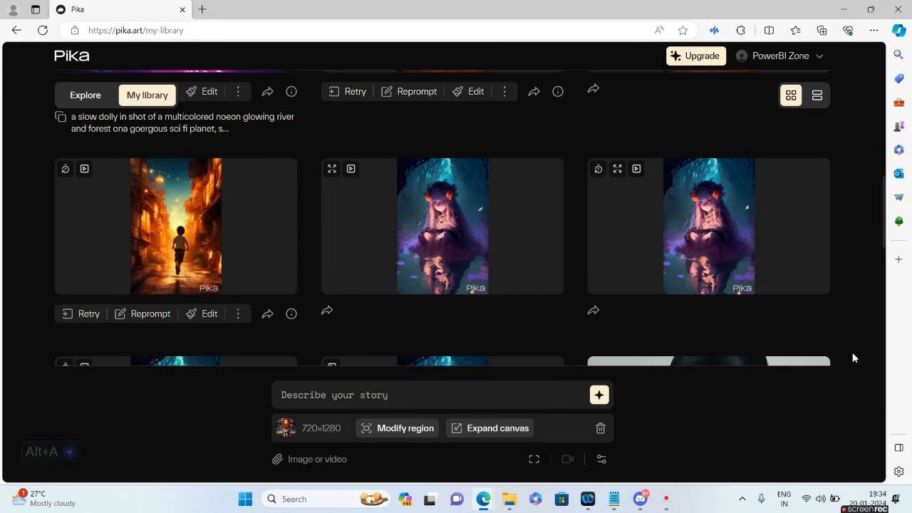
# - Scroll down My library and preview the upscaled meditating monk clip
pyautogui.scroll(-3)
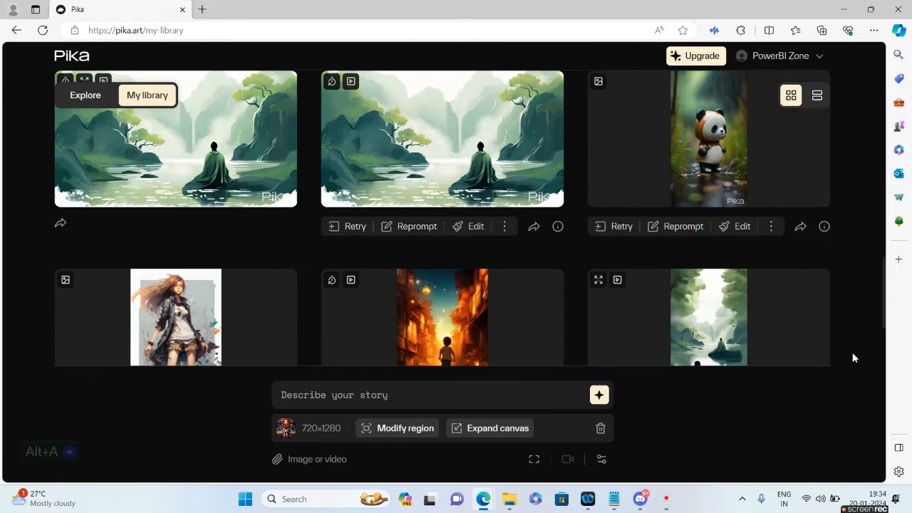
pyautogui.scroll(-3)
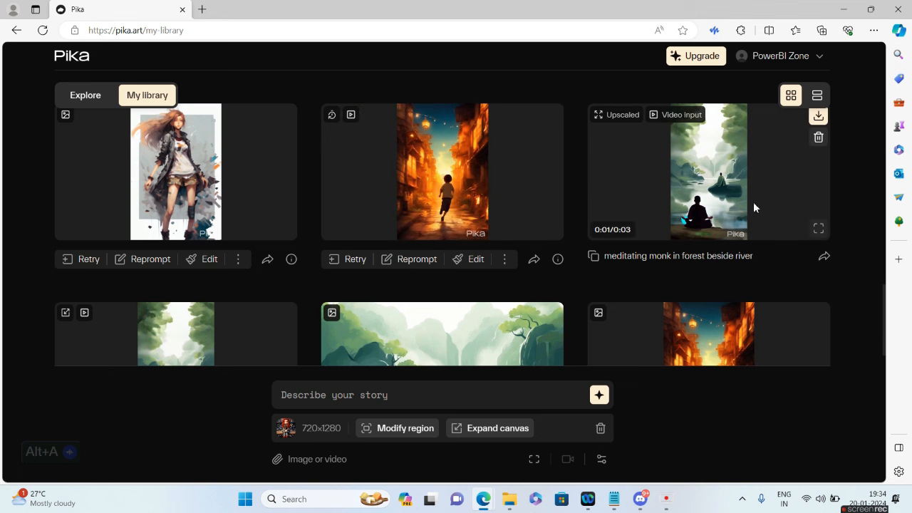
pyautogui.click(709, 171)
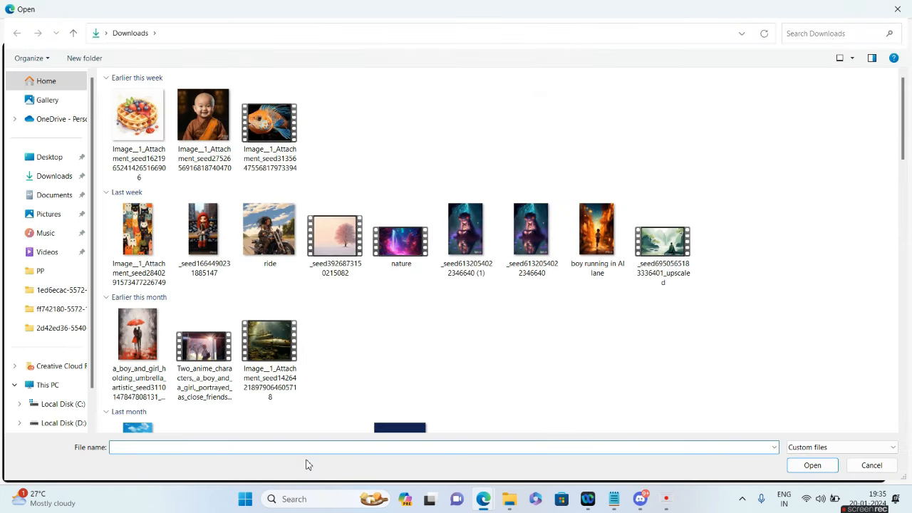
# - Import the red-haired crochet doll image from Downloads and open it in the region editor
pyautogui.click(204, 228)
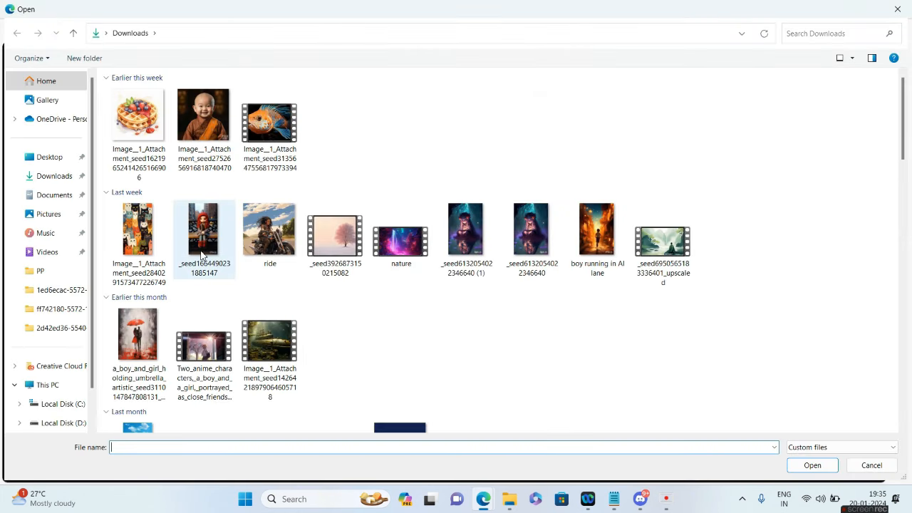
pyautogui.click(203, 228)
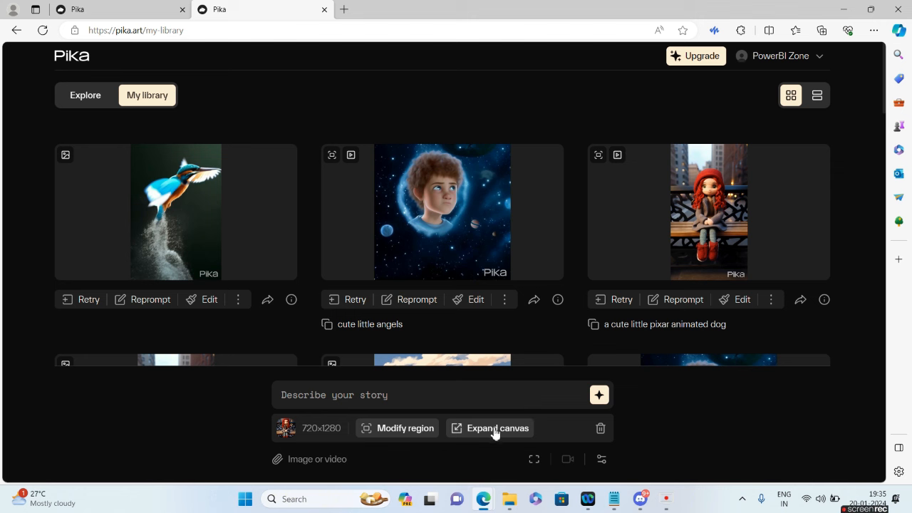
pyautogui.click(405, 428)
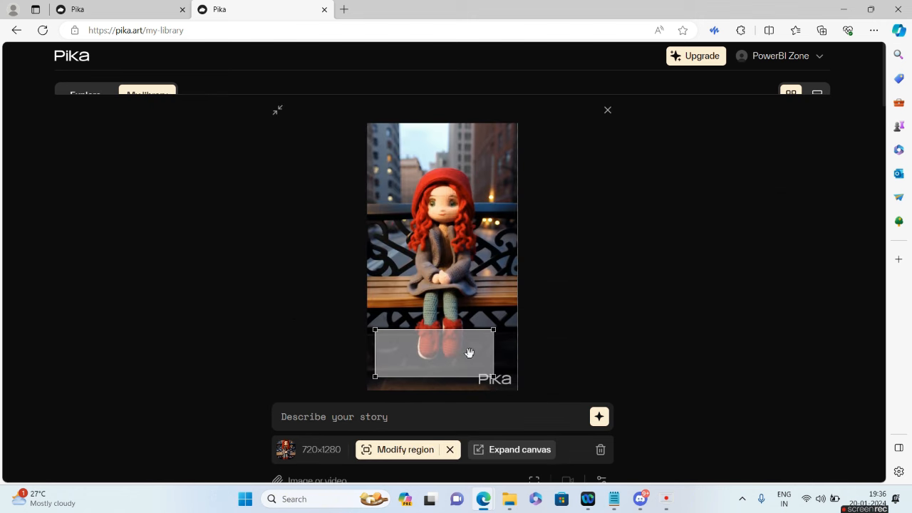